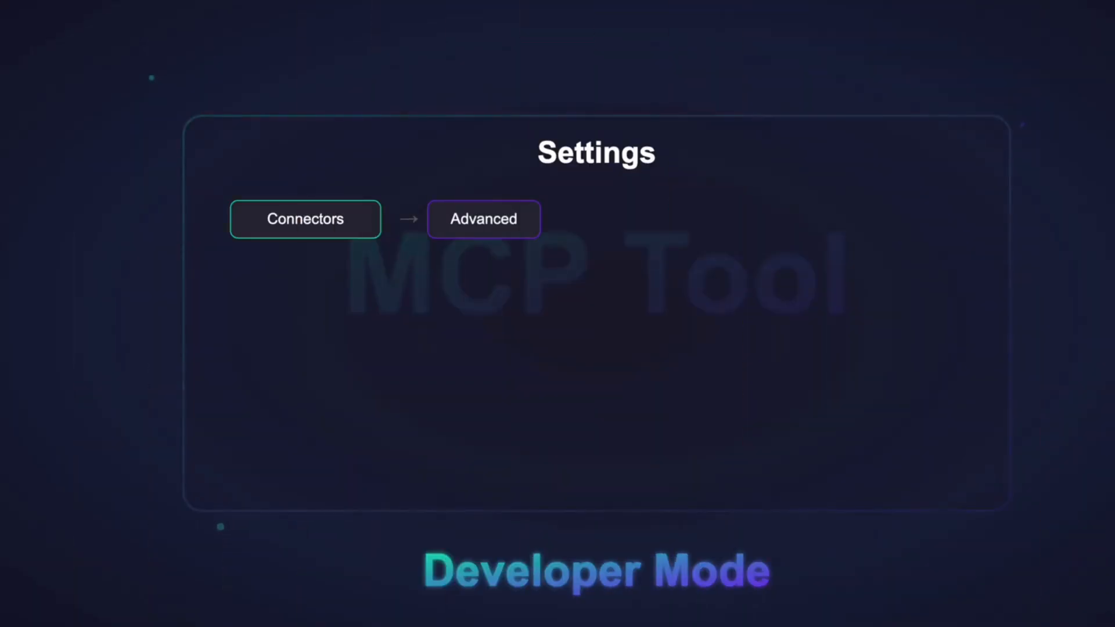
pyautogui.click(484, 219)
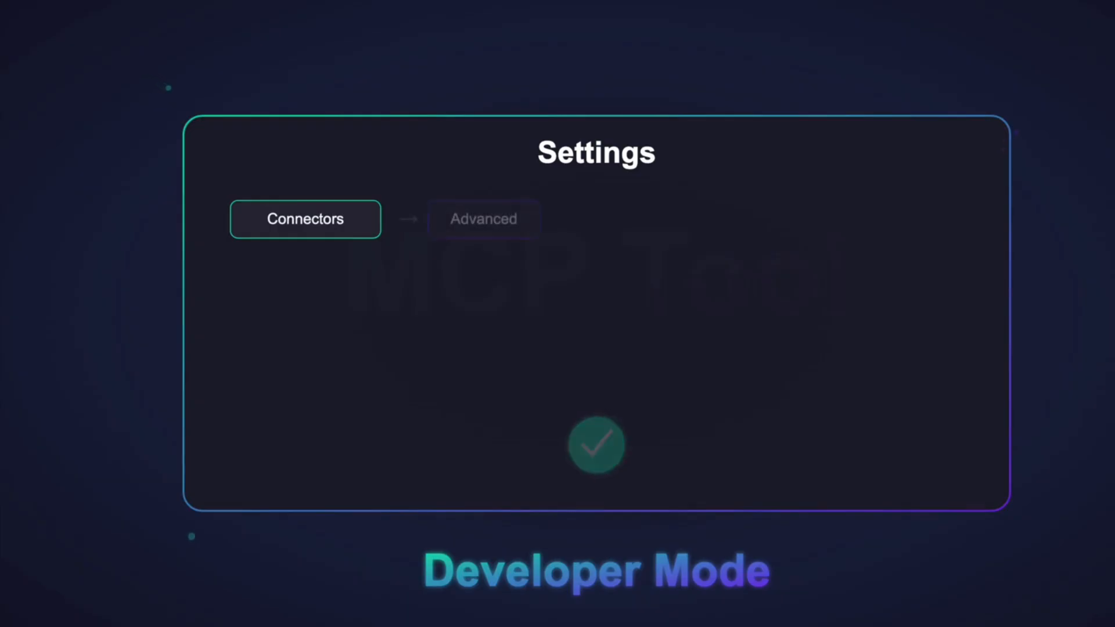
pyautogui.click(482, 218)
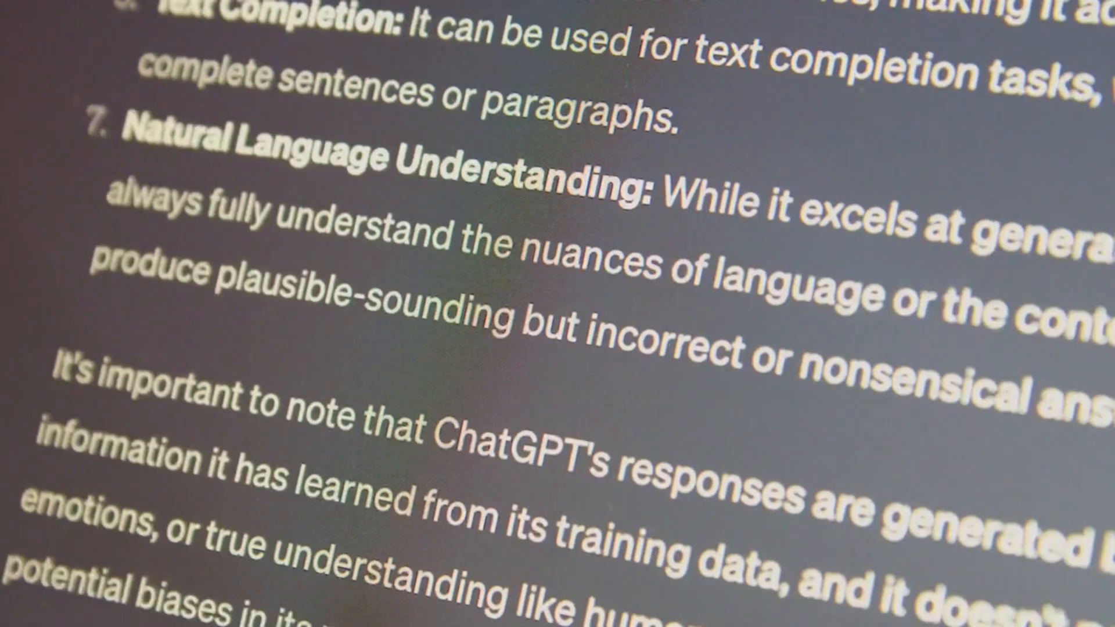
pyautogui.scroll(-3)
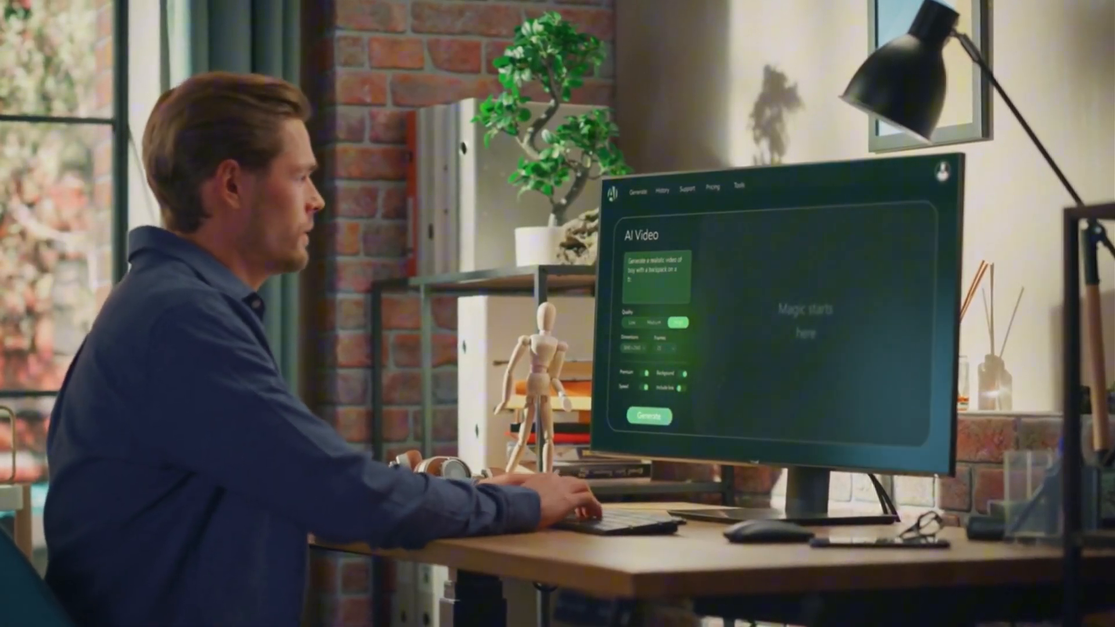
pyautogui.click(644, 417)
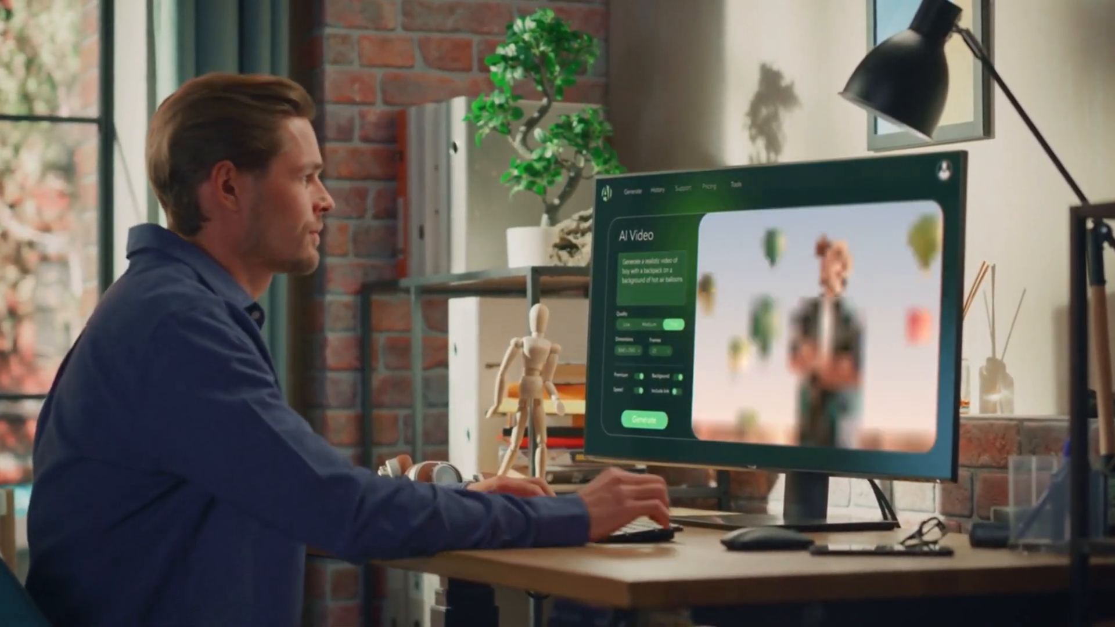